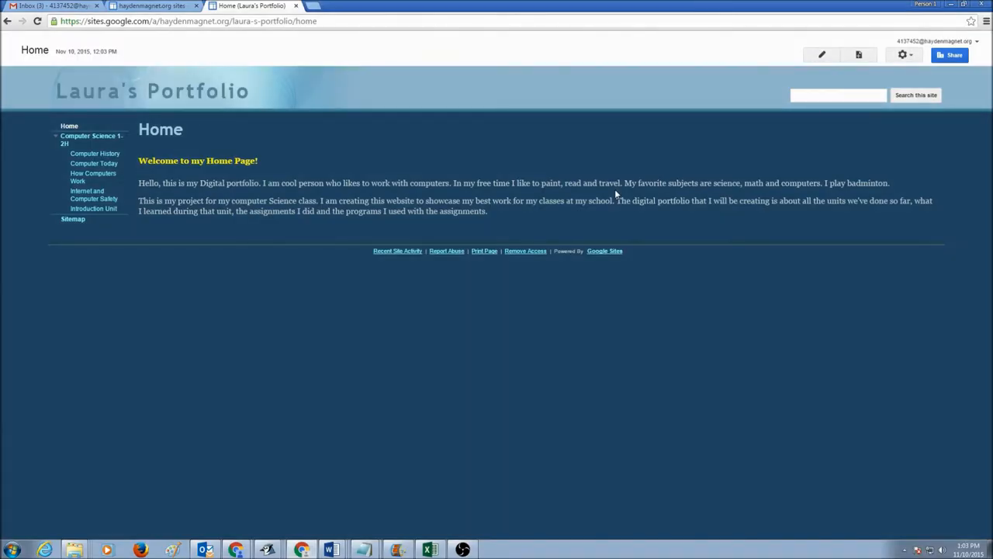
pyautogui.moveTo(852, 143)
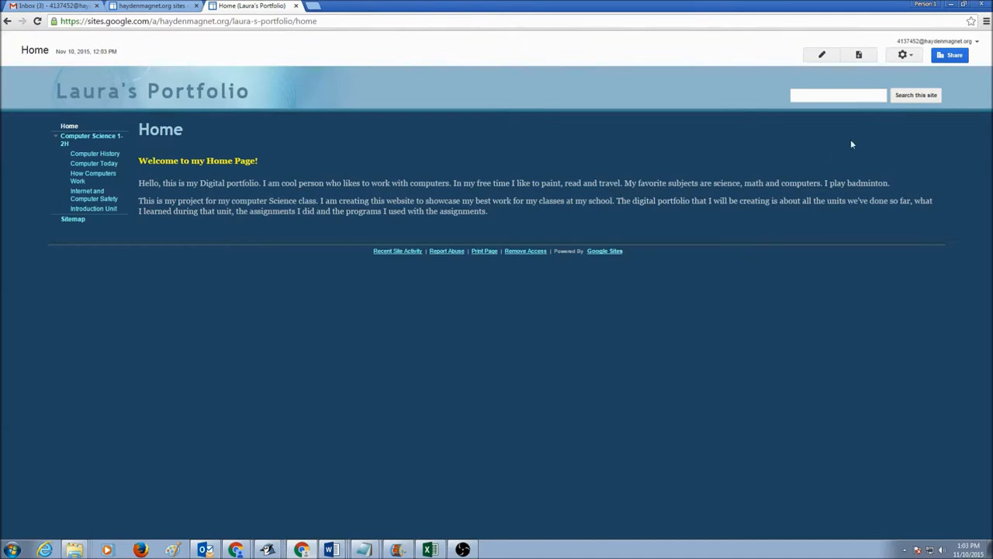
pyautogui.moveTo(857, 135)
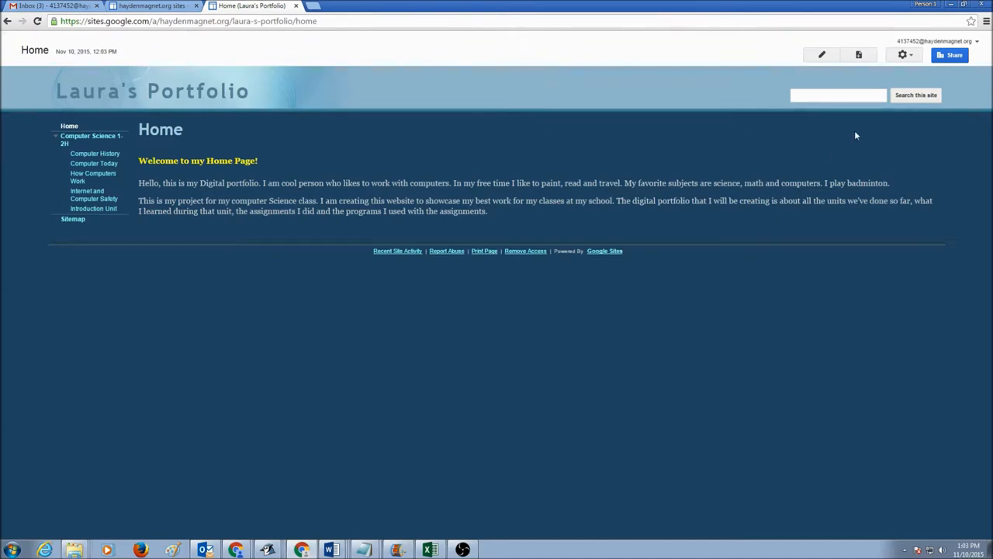
pyautogui.moveTo(849, 146)
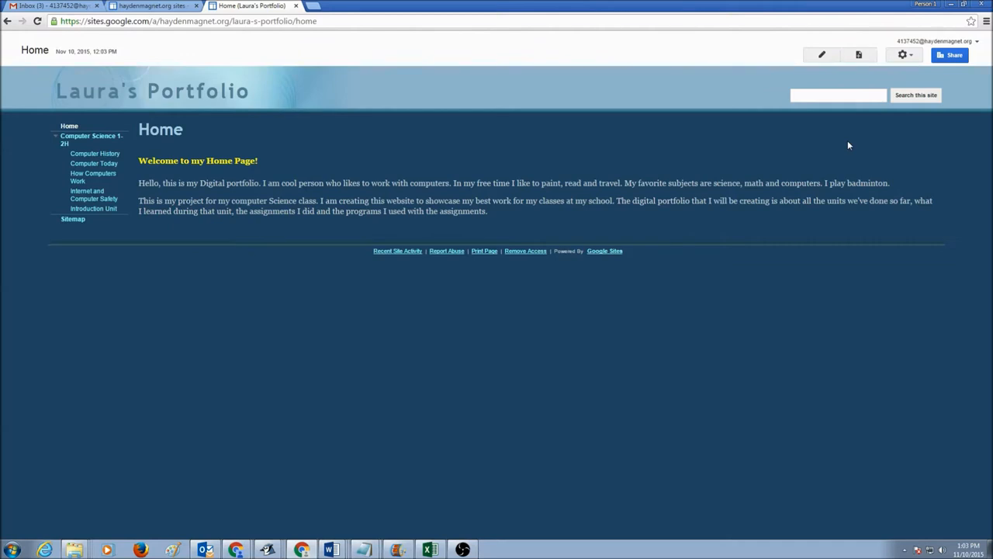
pyautogui.moveTo(295, 265)
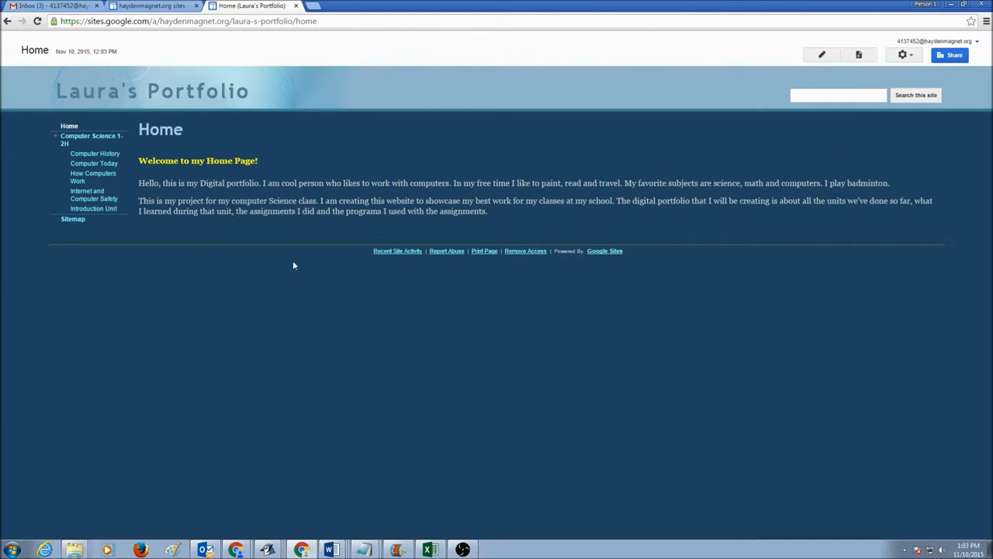
pyautogui.moveTo(285, 239)
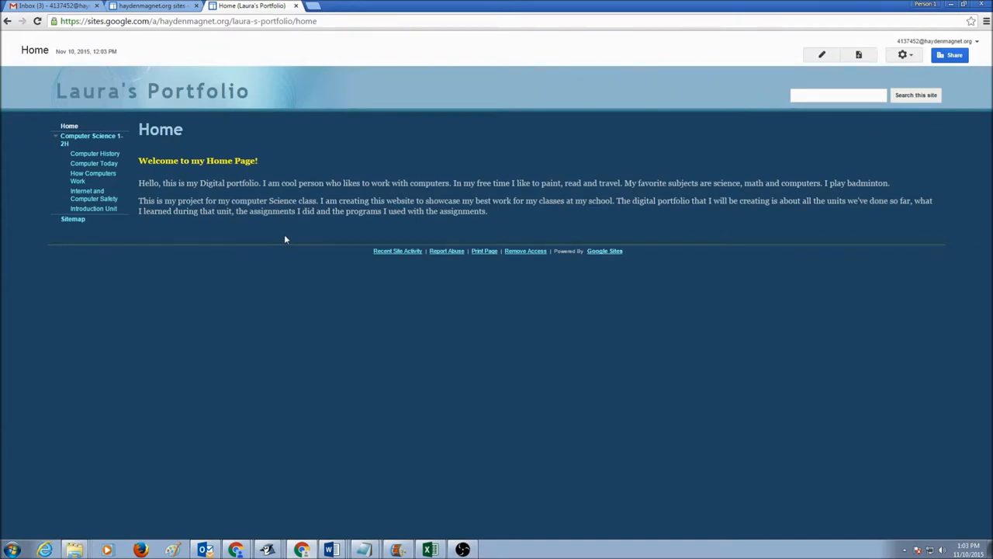
pyautogui.moveTo(292, 236)
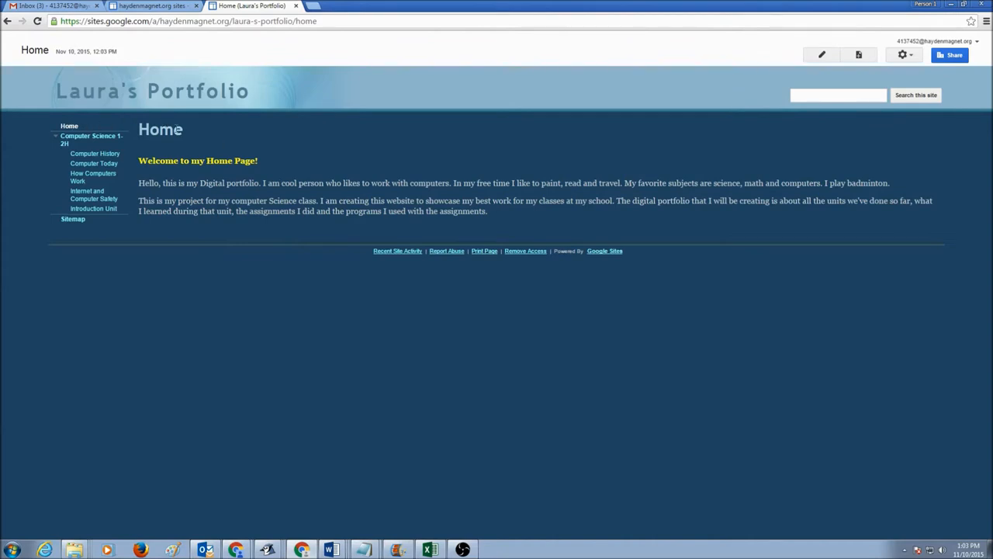
pyautogui.moveTo(348, 184)
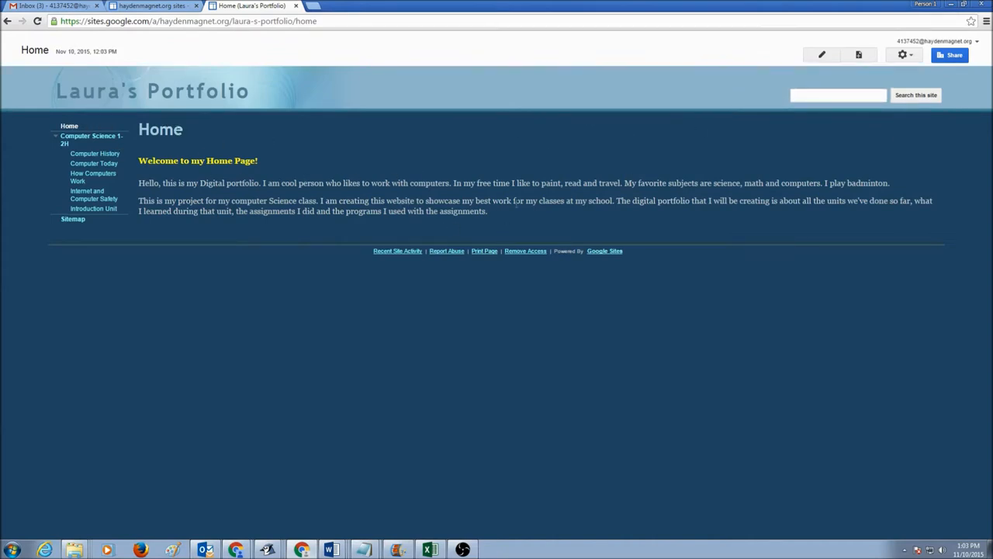
pyautogui.moveTo(822, 55)
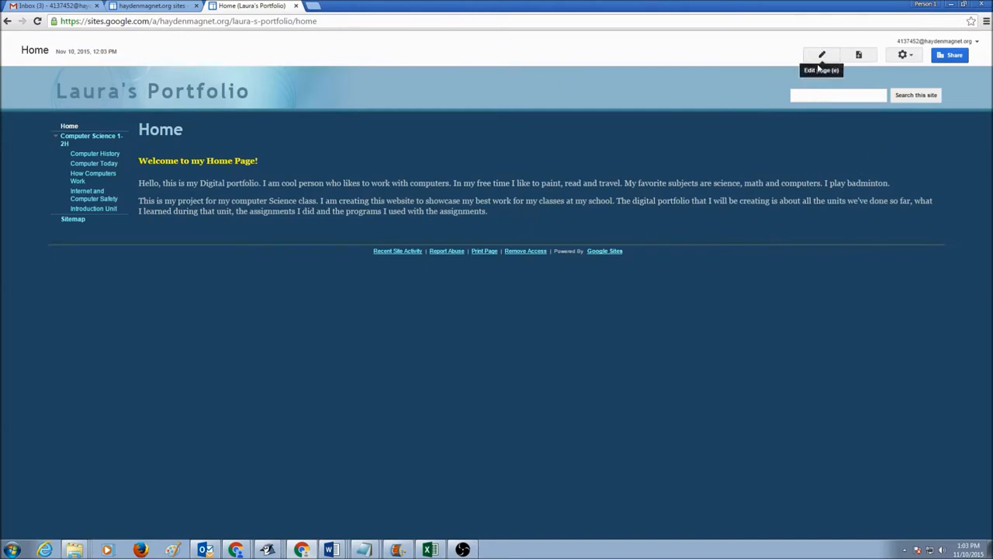
# Step: Leave the portfolio Home page as is and move to a fresh browser tab
pyautogui.click(823, 54)
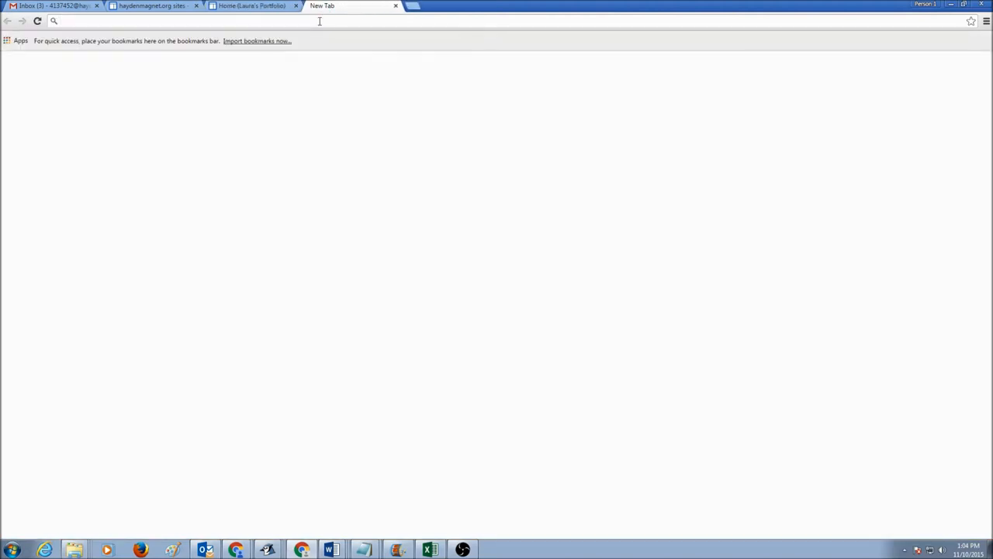
# Step: Search Google for 'art' and switch to image results
pyautogui.write('art')
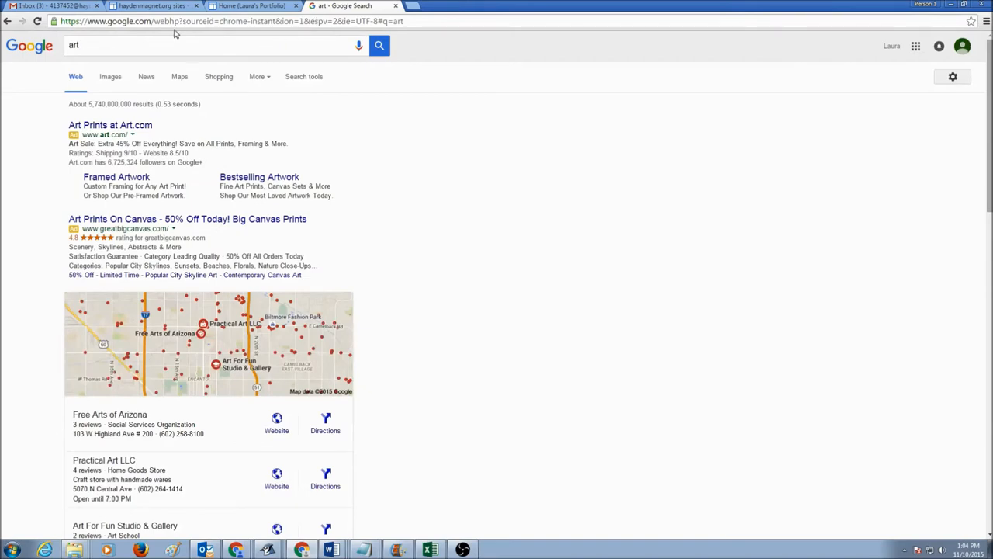
pyautogui.click(90, 76)
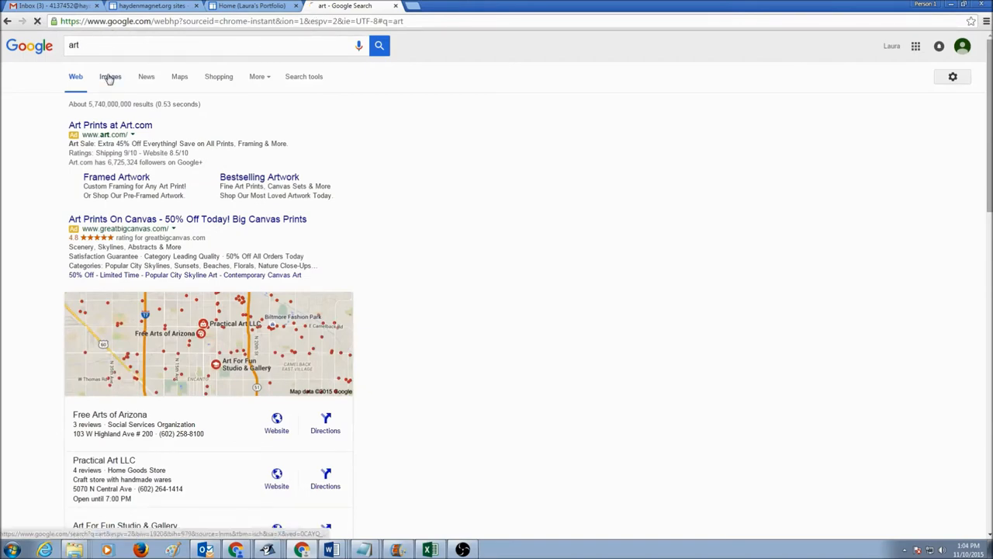
pyautogui.click(105, 76)
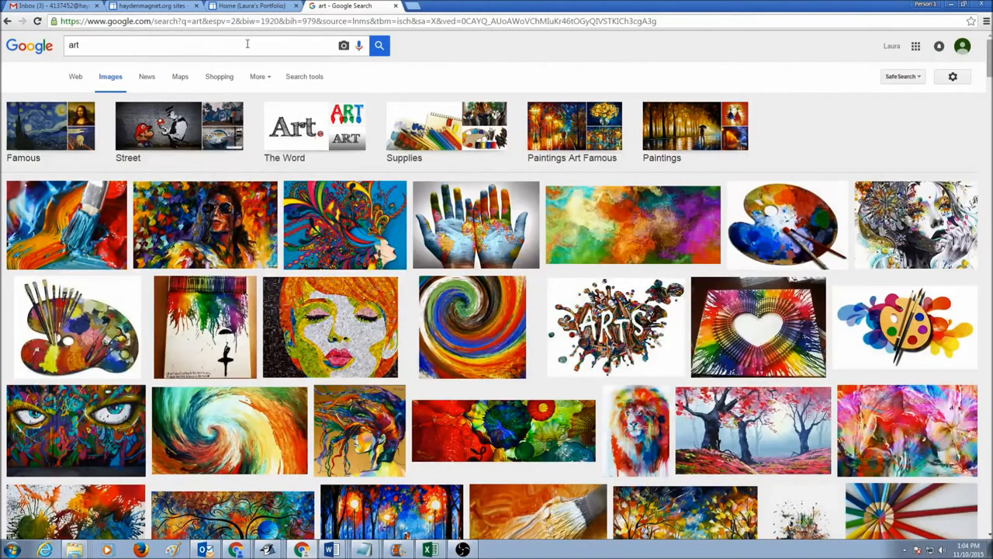
pyautogui.moveTo(306, 45)
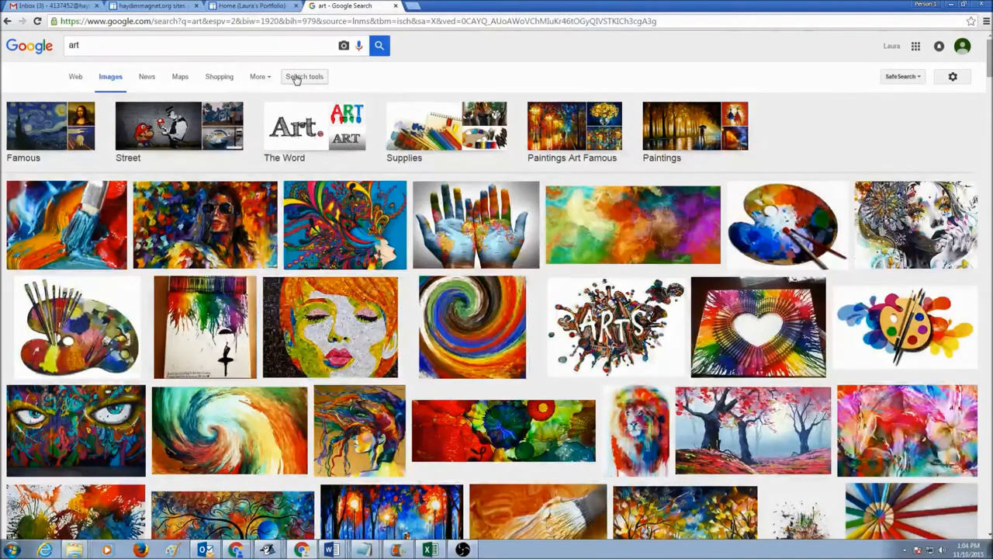
# Step: Filter the image results by usage rights to 'Labeled for reuse' and browse them
pyautogui.click(304, 76)
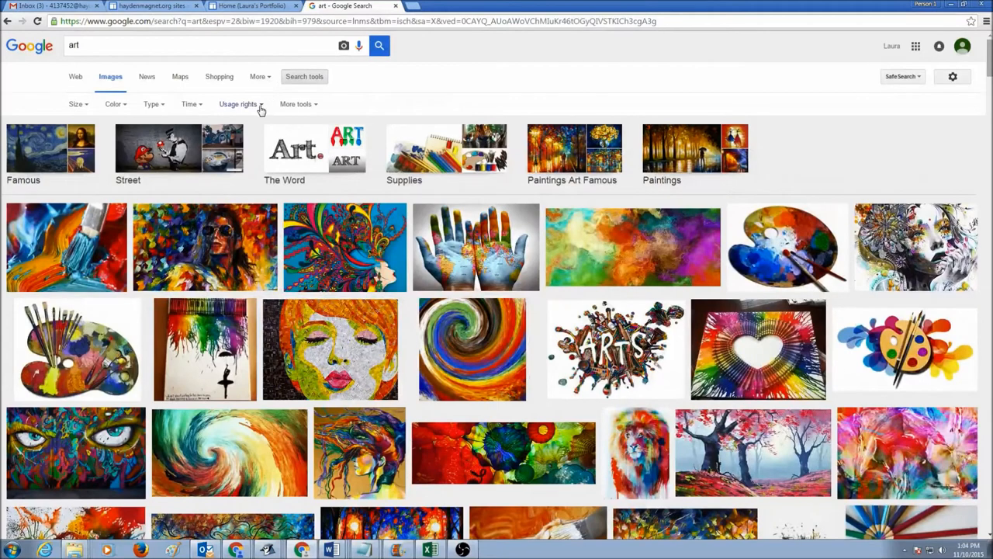
pyautogui.click(242, 104)
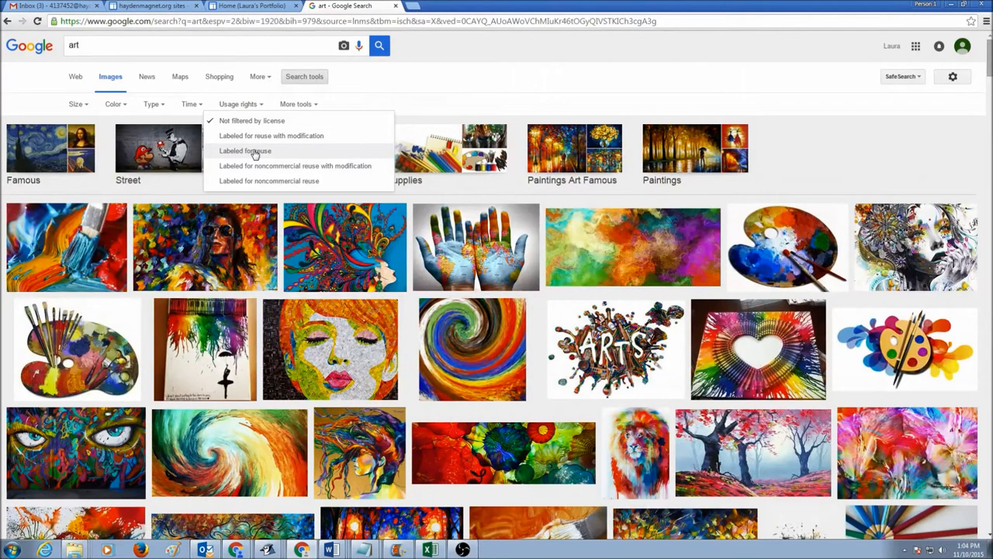
pyautogui.click(245, 151)
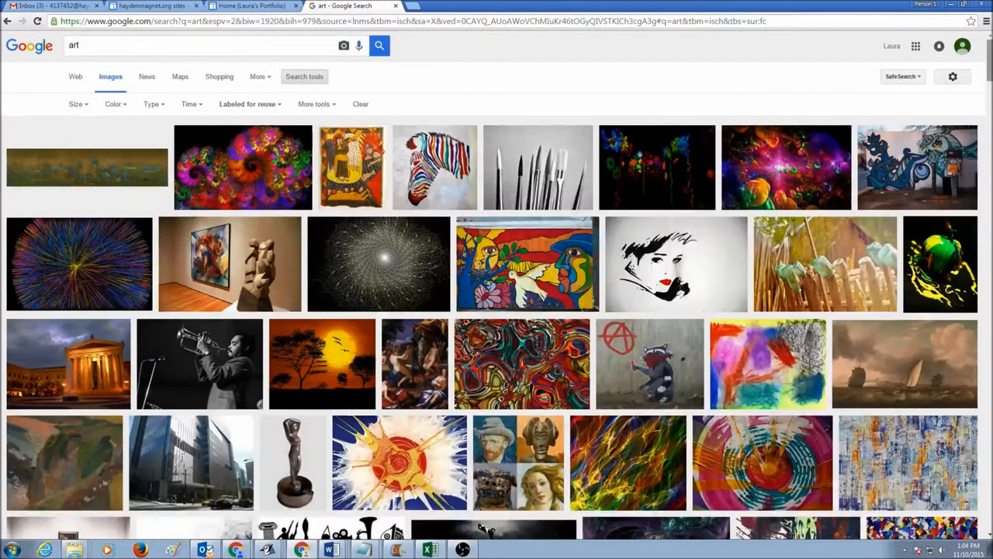
pyautogui.scroll(-3)
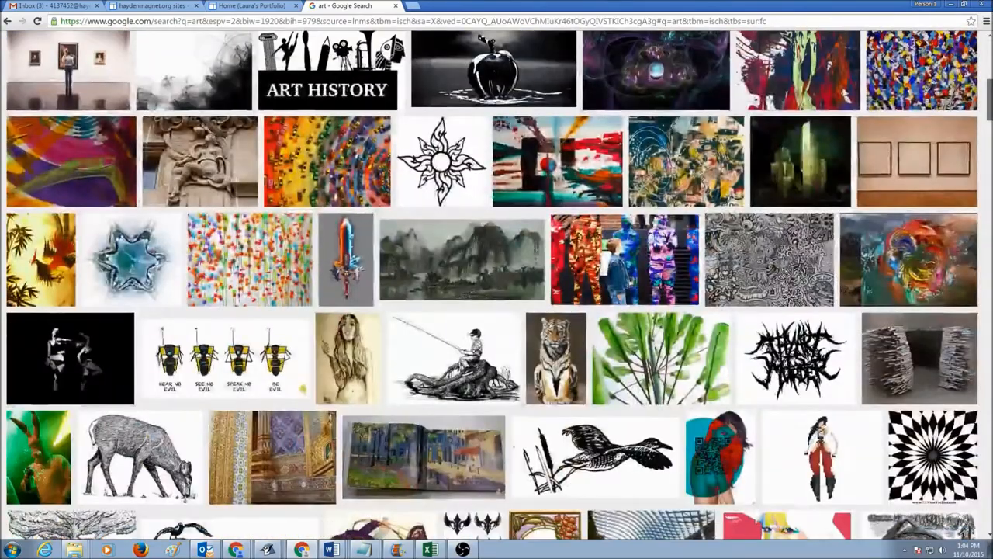
pyautogui.scroll(-3)
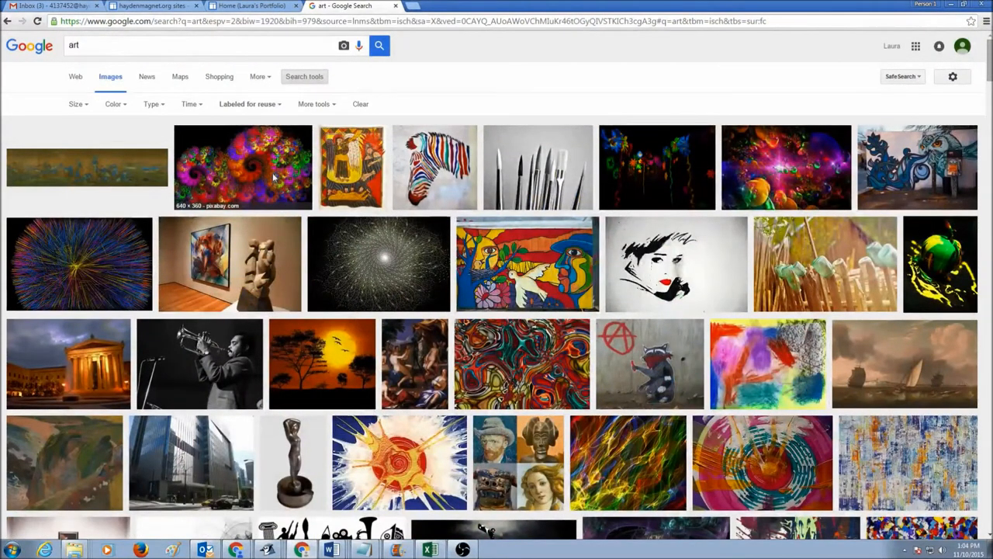
# Step: Save the colourful fractal flower image, browsing the computer's drives in the Save As window
pyautogui.rightClick(272, 177)
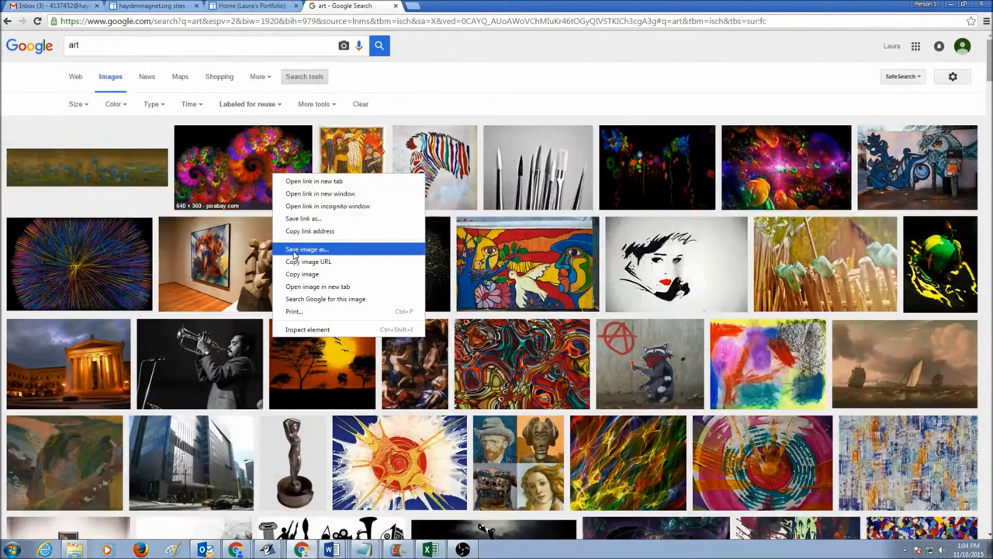
pyautogui.click(307, 248)
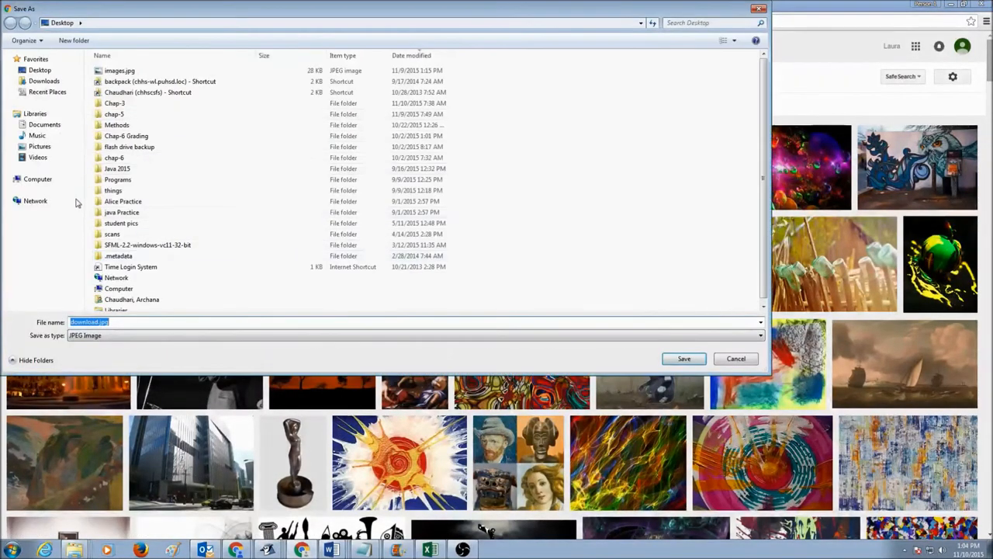
pyautogui.click(8, 178)
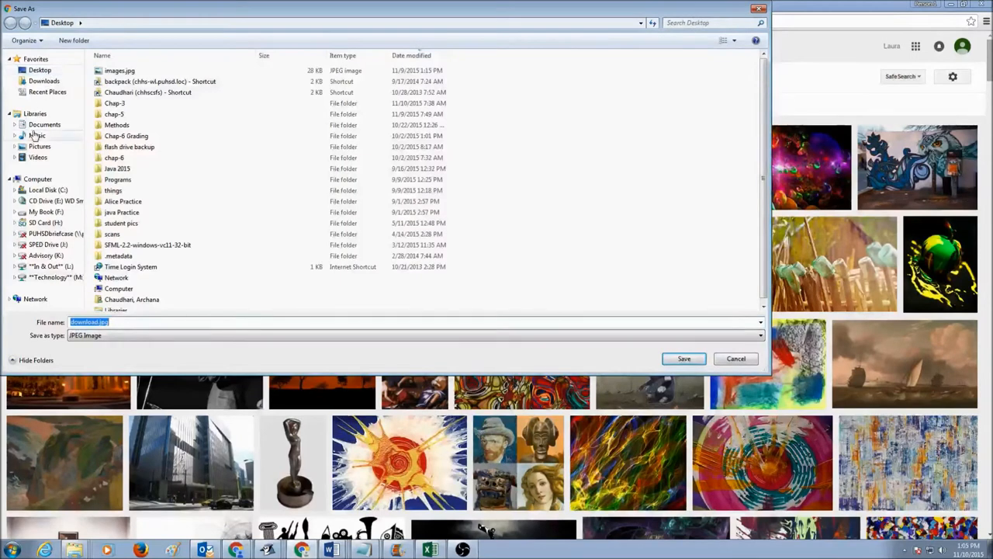
pyautogui.click(25, 179)
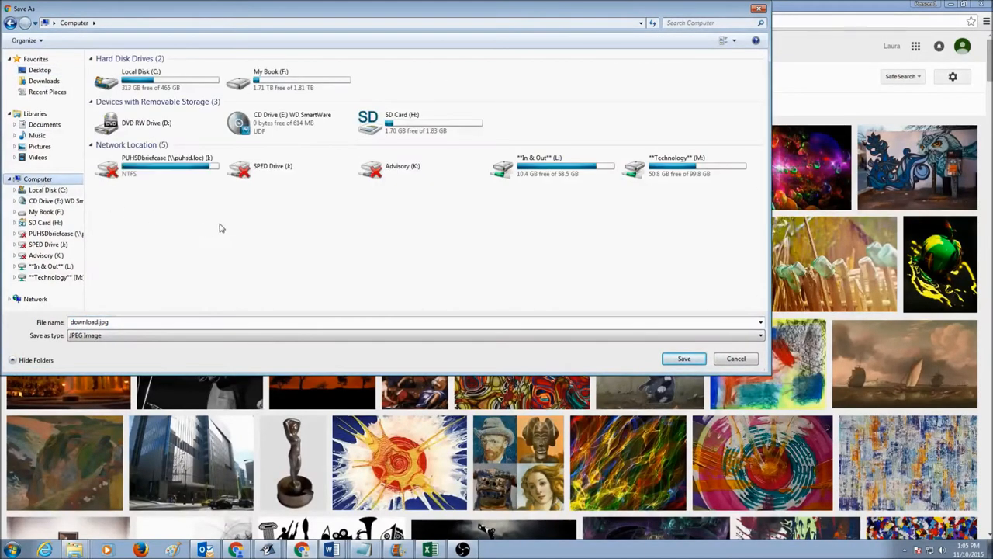
pyautogui.moveTo(399, 240)
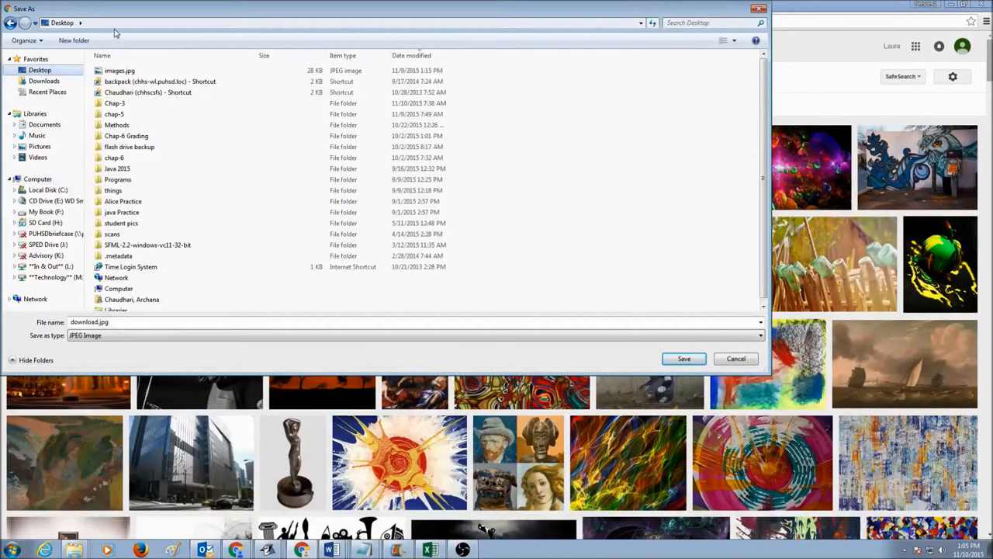
# Step: Name the file 'art' and save it to the Desktop as a JPEG
pyautogui.click(169, 321)
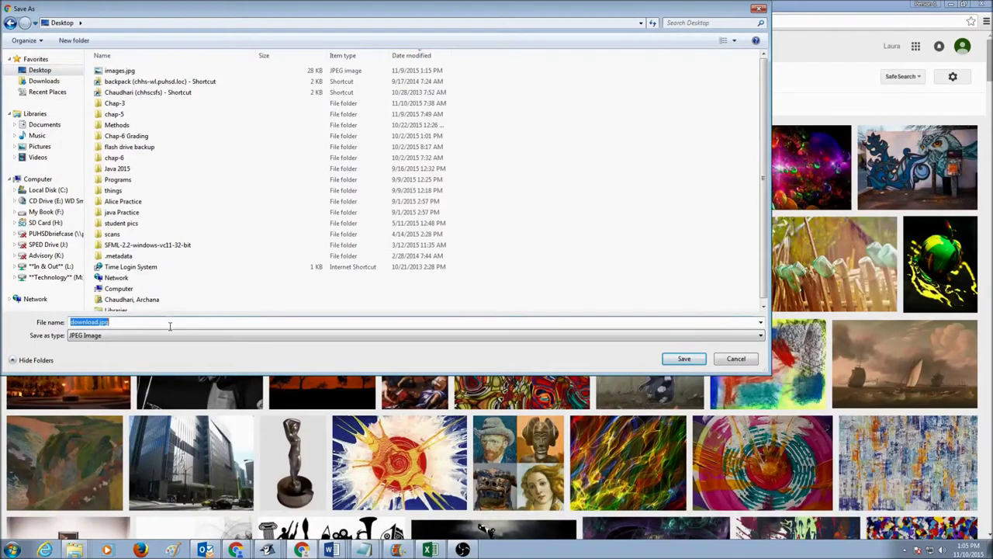
pyautogui.write('art')
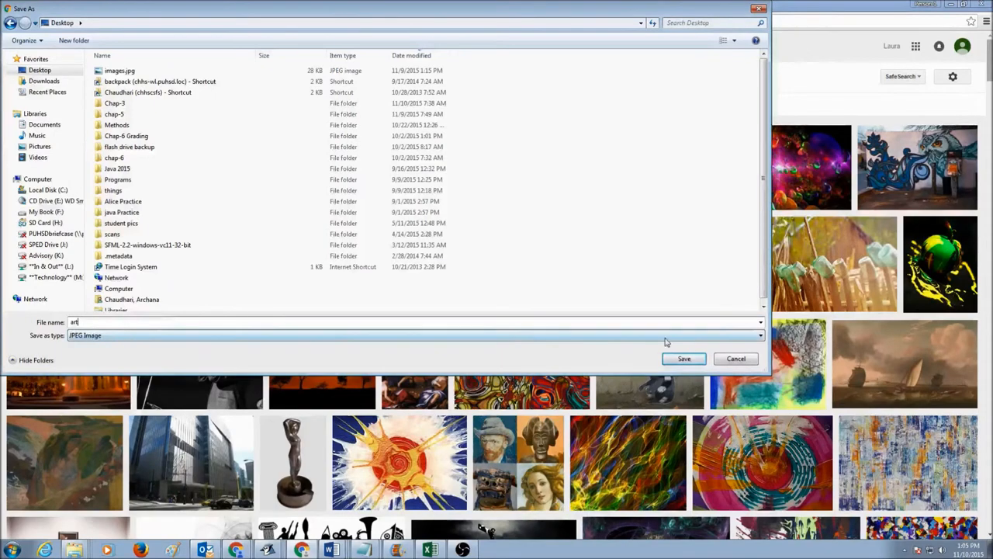
pyautogui.click(683, 358)
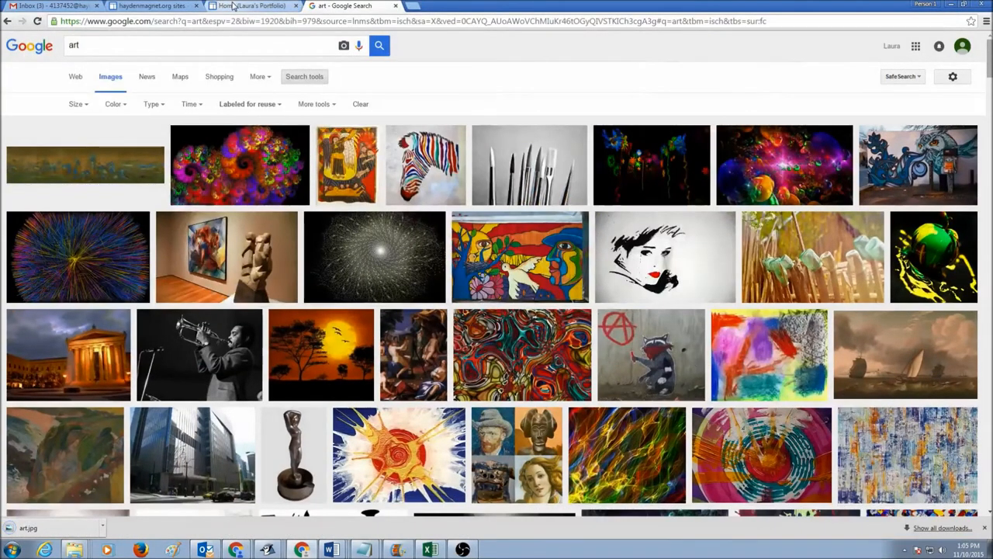
# Step: Return to the portfolio Home page tab and enter edit mode
pyautogui.click(248, 6)
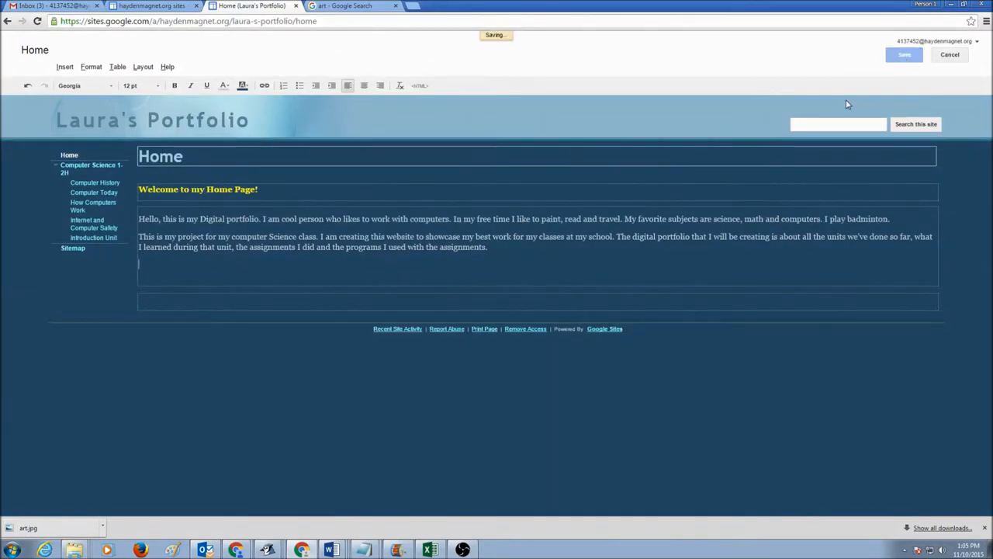
pyautogui.click(909, 56)
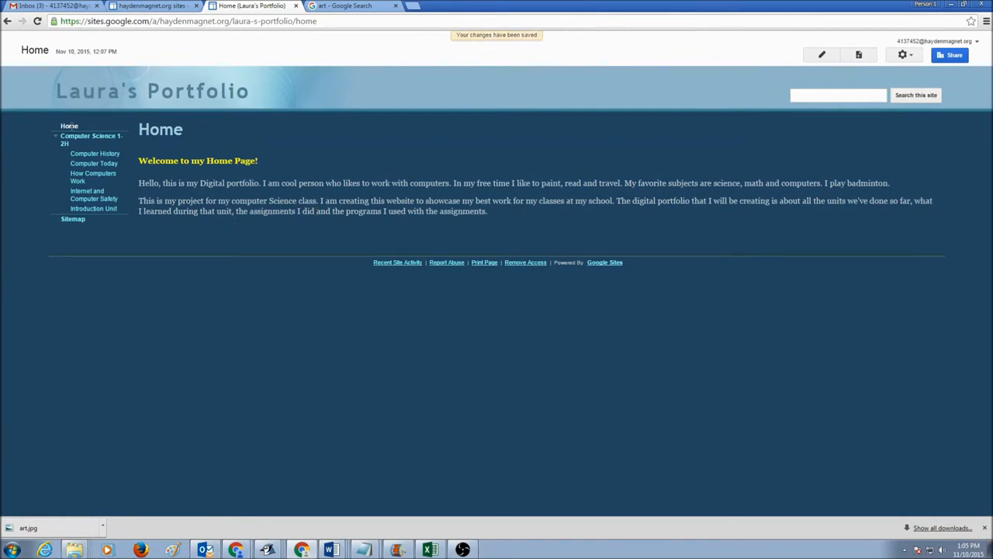
pyautogui.moveTo(813, 59)
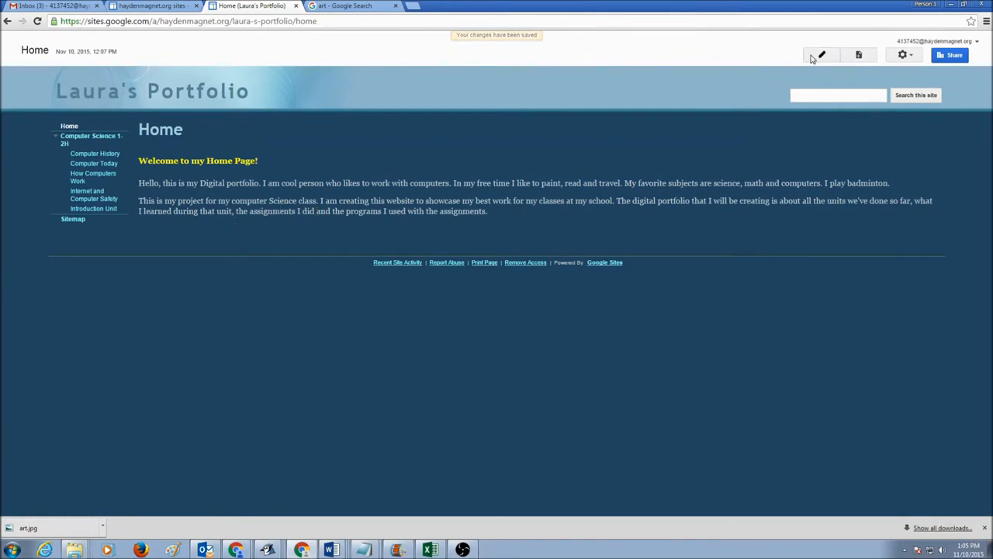
pyautogui.moveTo(821, 54)
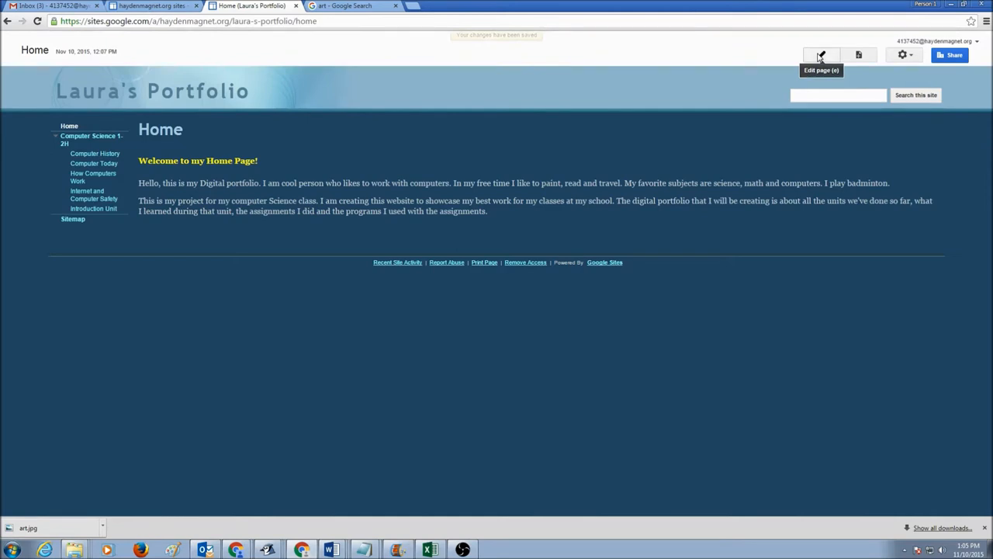
pyautogui.click(820, 54)
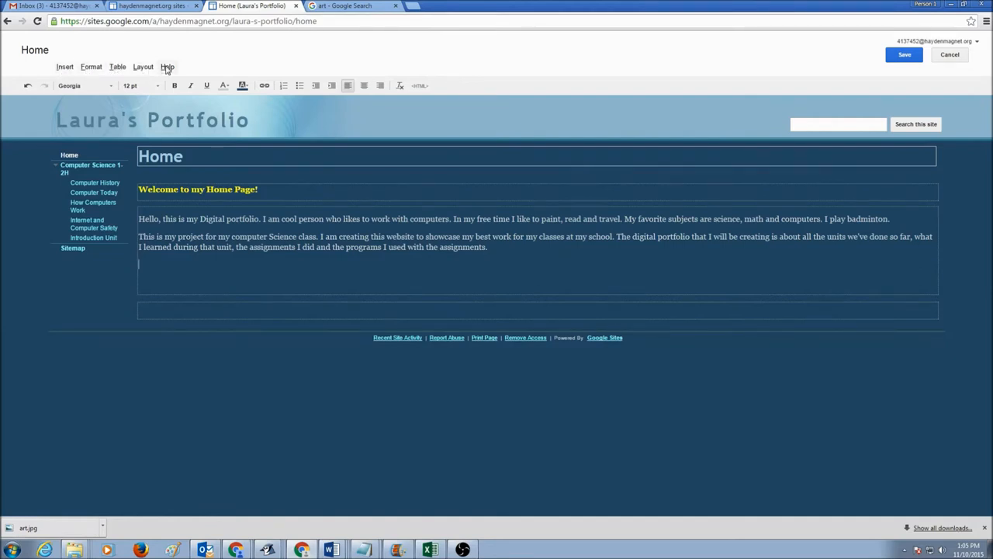
# Step: Choose Image from the Insert menu to add a picture
pyautogui.click(65, 65)
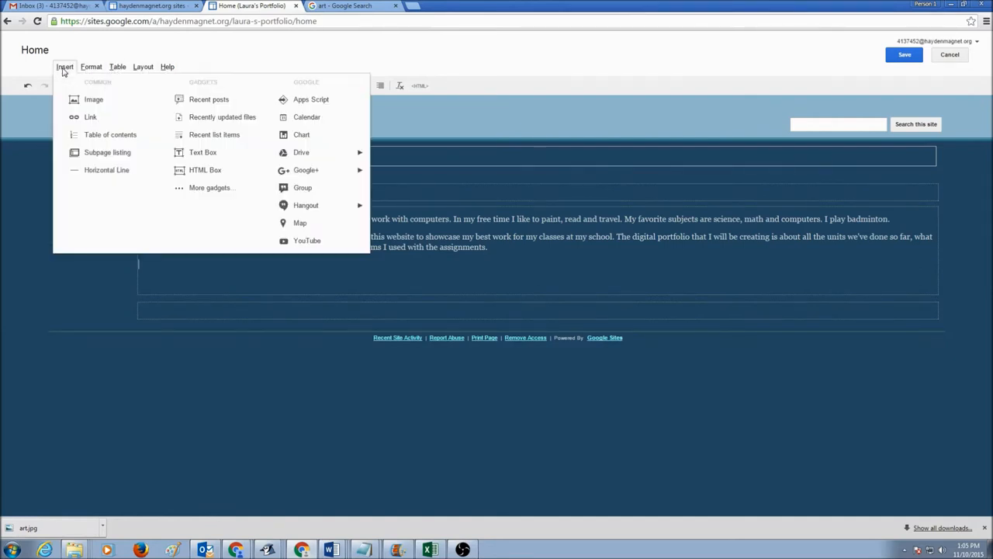
pyautogui.moveTo(78, 102)
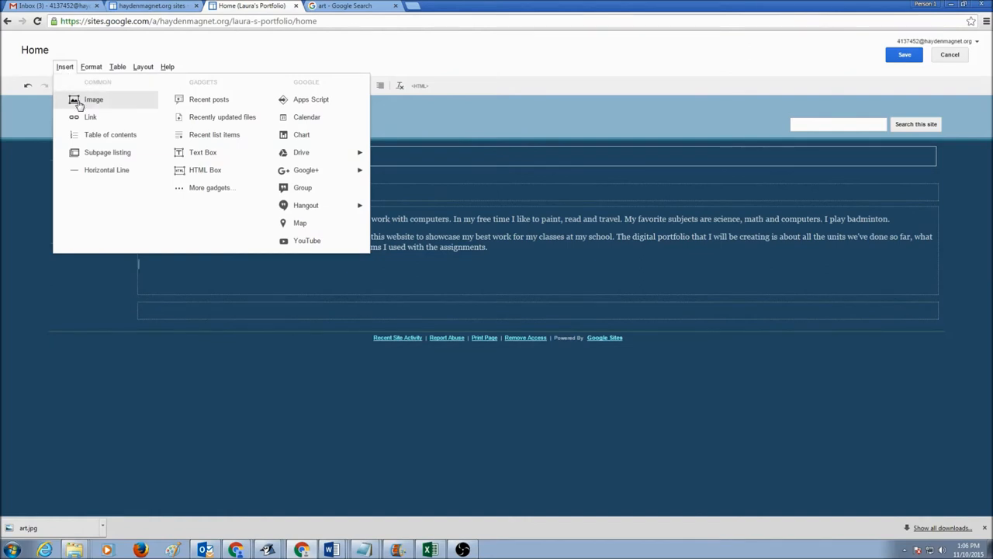
pyautogui.click(93, 99)
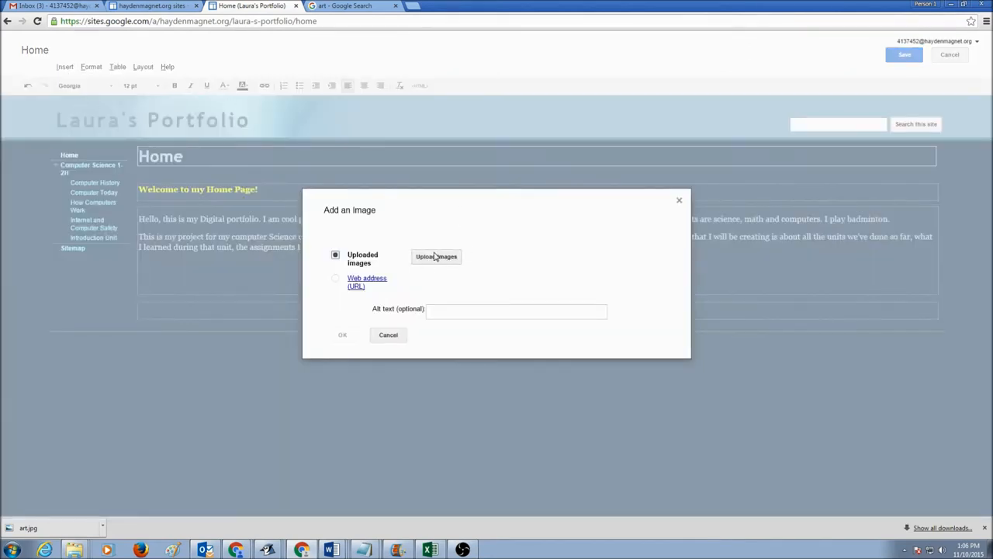
# Step: Upload art.jpg from the Desktop into the Add an image window
pyautogui.click(437, 256)
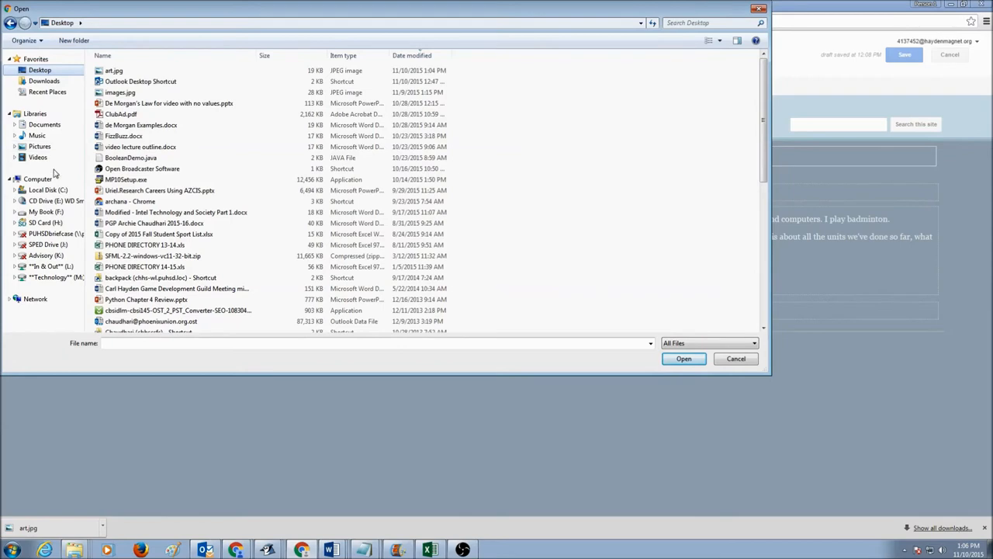
pyautogui.click(39, 180)
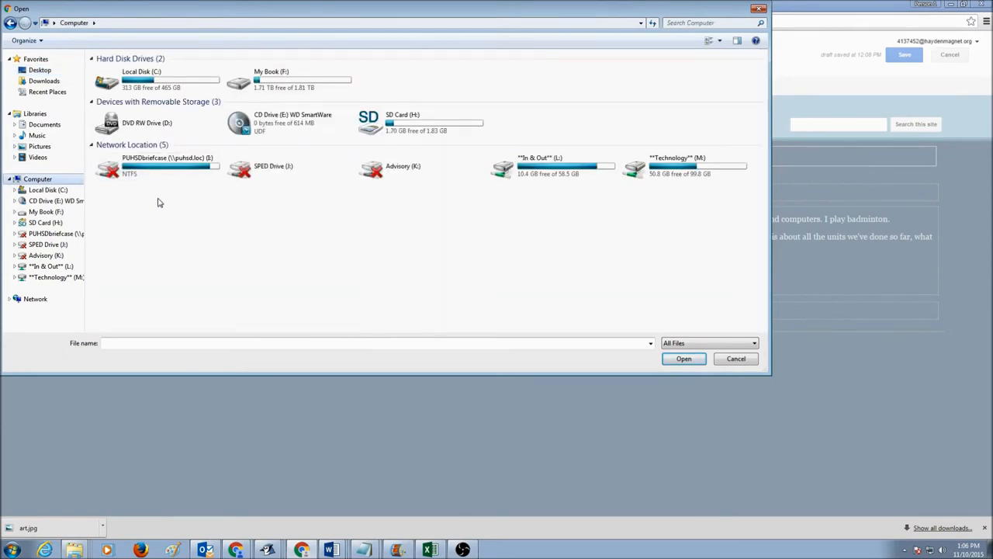
pyautogui.moveTo(230, 273)
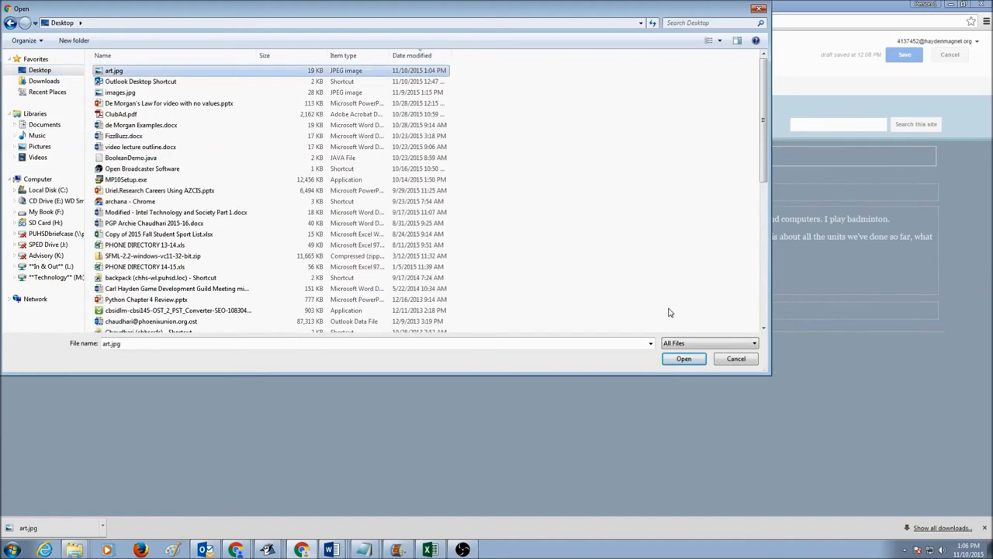
pyautogui.click(683, 359)
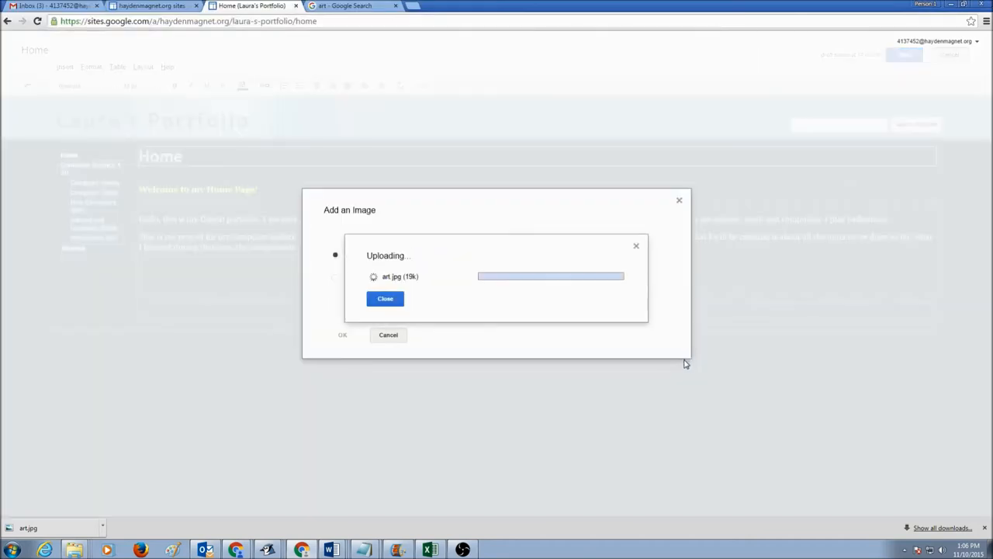
pyautogui.moveTo(652, 376)
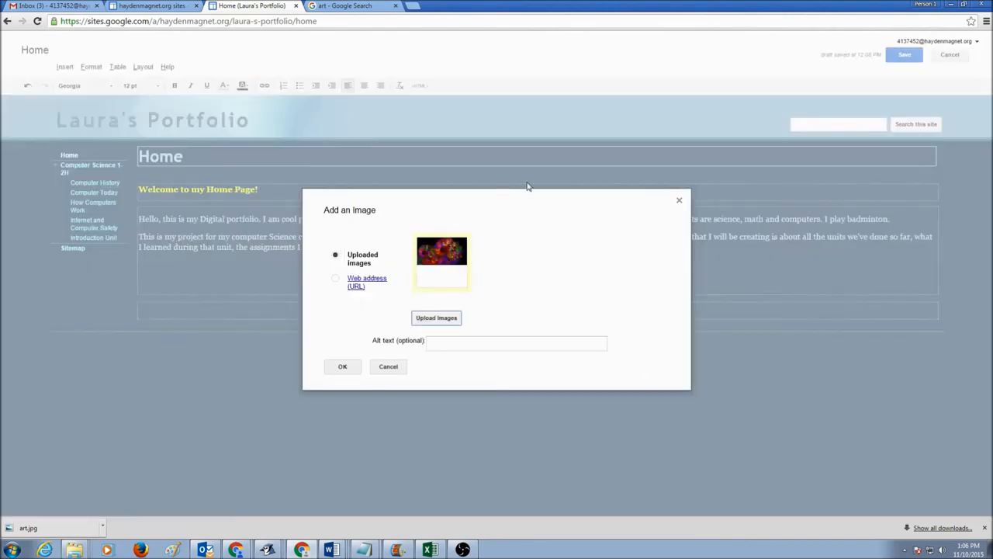
pyautogui.moveTo(462, 265)
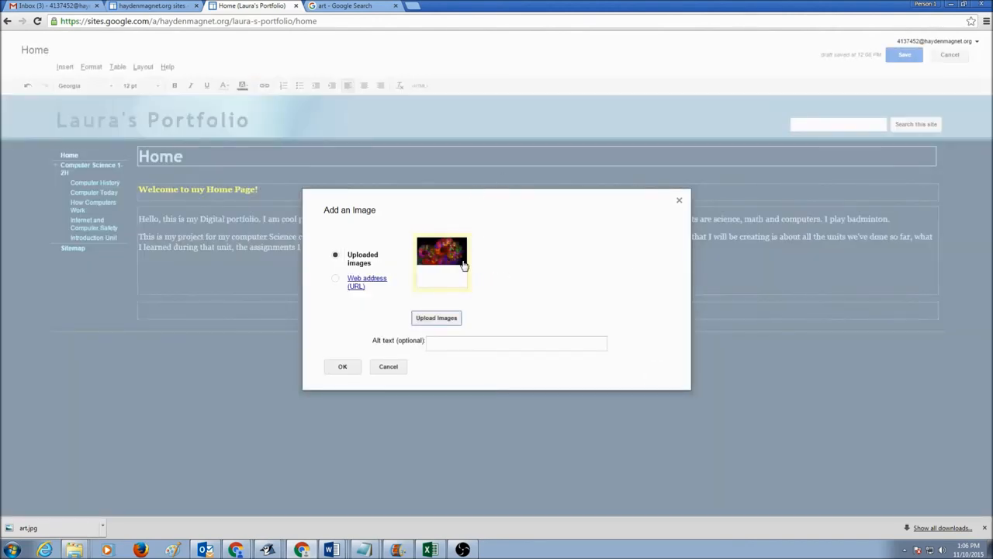
# Step: Insert the uploaded art picture below the paragraphs and save the Home page
pyautogui.click(342, 367)
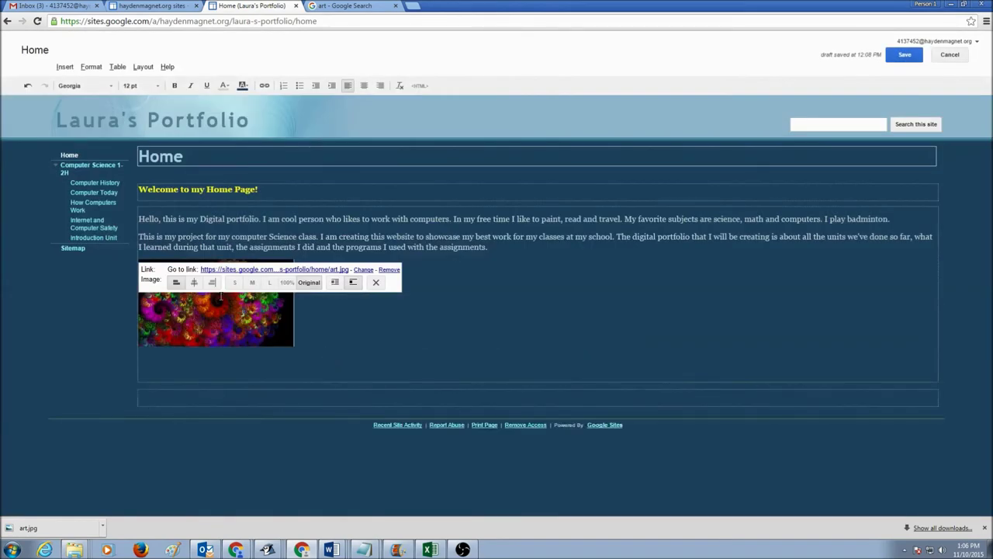
pyautogui.moveTo(235, 283)
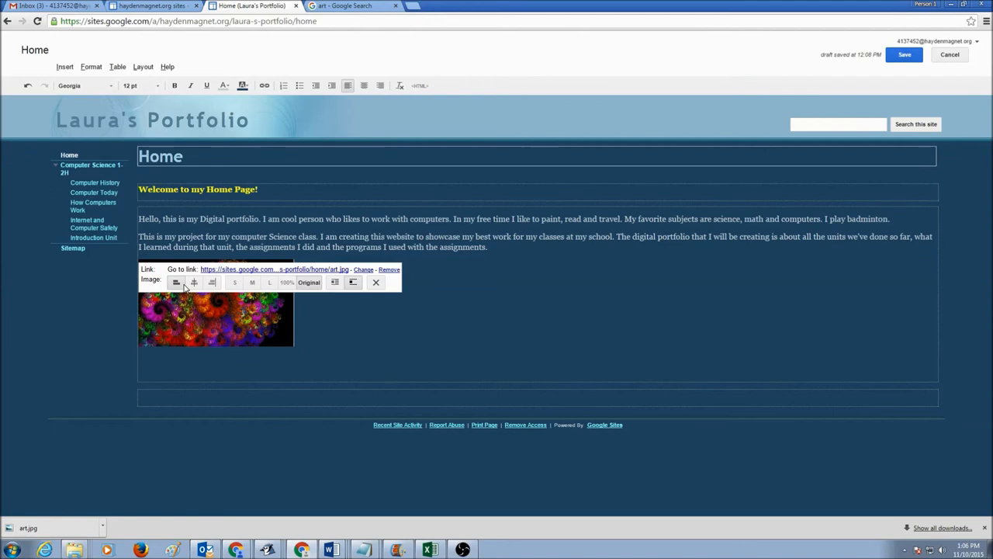
pyautogui.moveTo(211, 282)
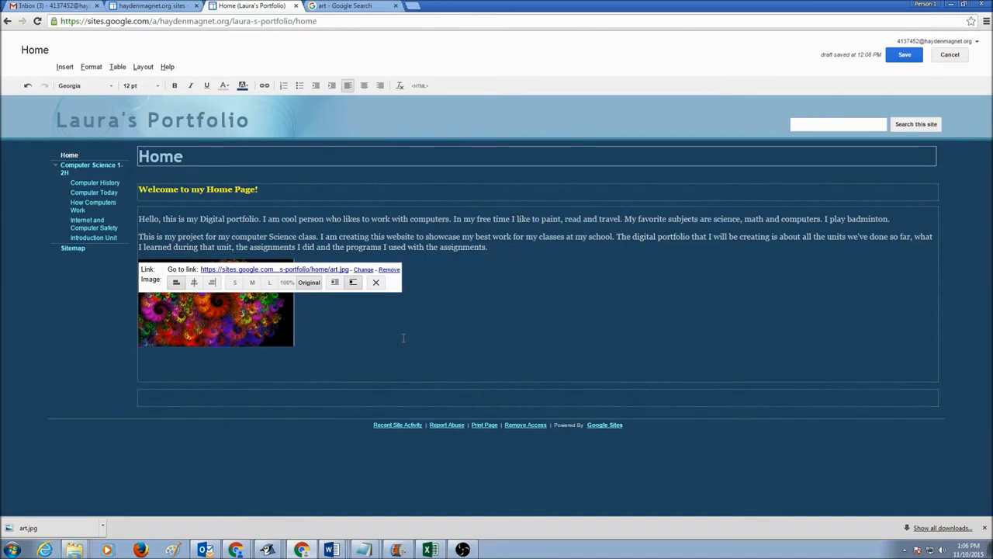
pyautogui.click(413, 336)
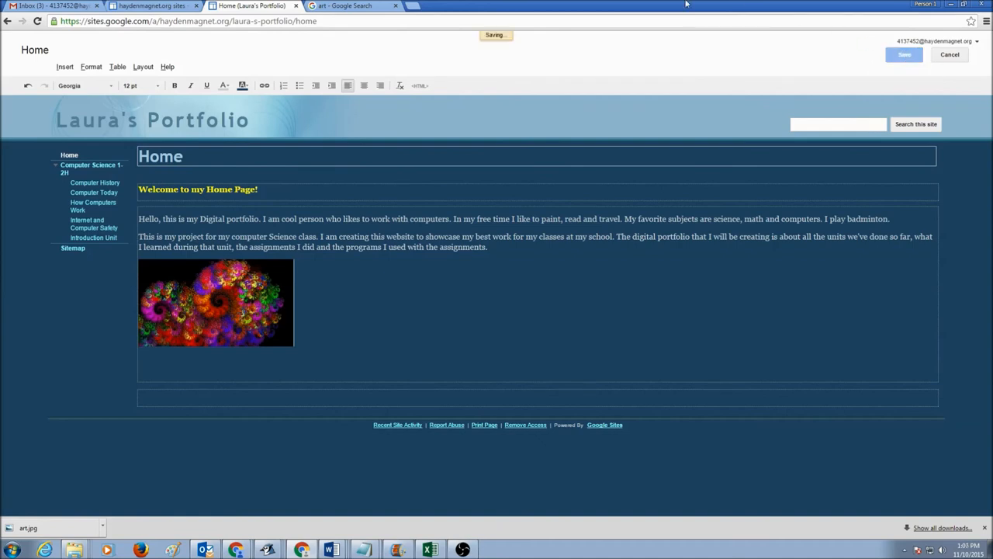
pyautogui.click(908, 56)
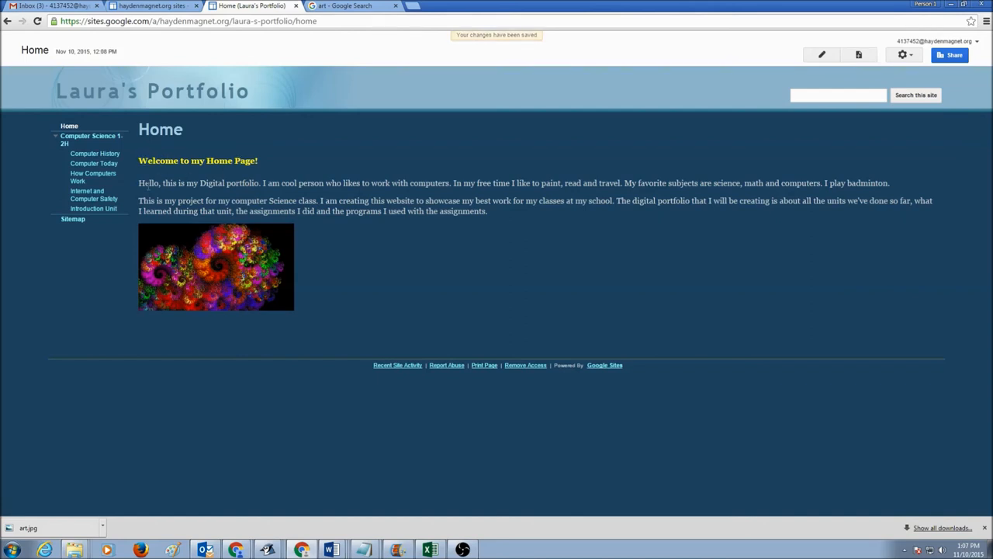
pyautogui.moveTo(204, 321)
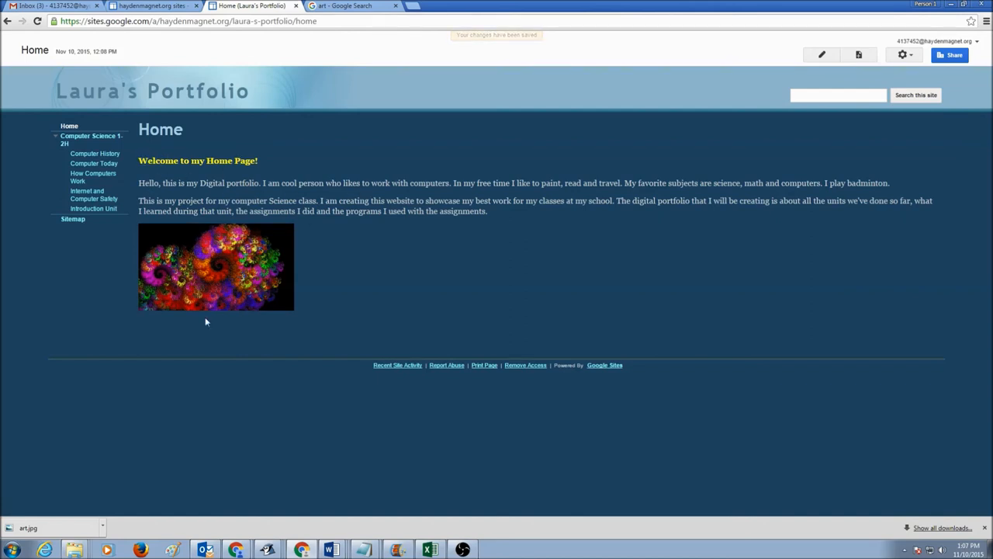